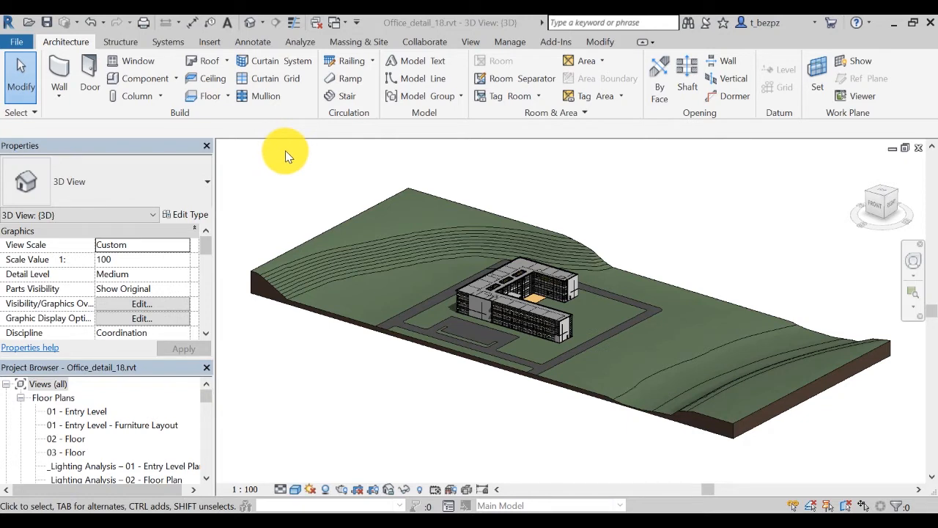
{"action": "mouse_move", "coordinate": [299, 41]}
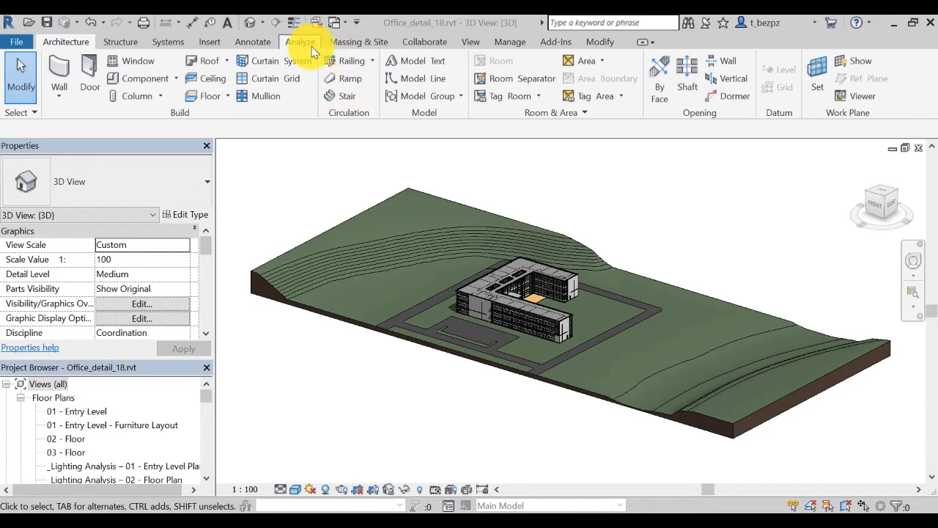
Switch the ribbon to the Analyze tools for the office building model.
{"action": "left_click", "coordinate": [299, 41]}
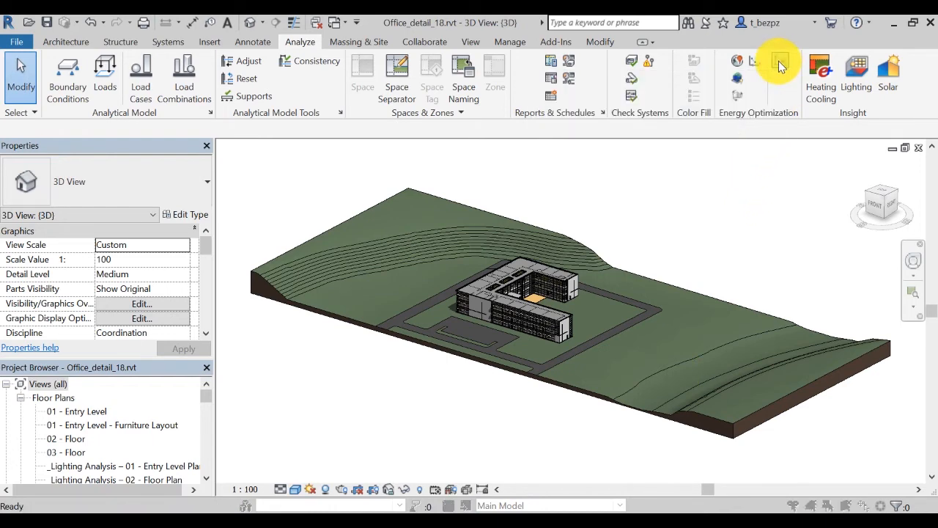
In Energy Settings' advanced options, enable Detailed Elements for the analysis.
{"action": "left_click", "coordinate": [780, 62]}
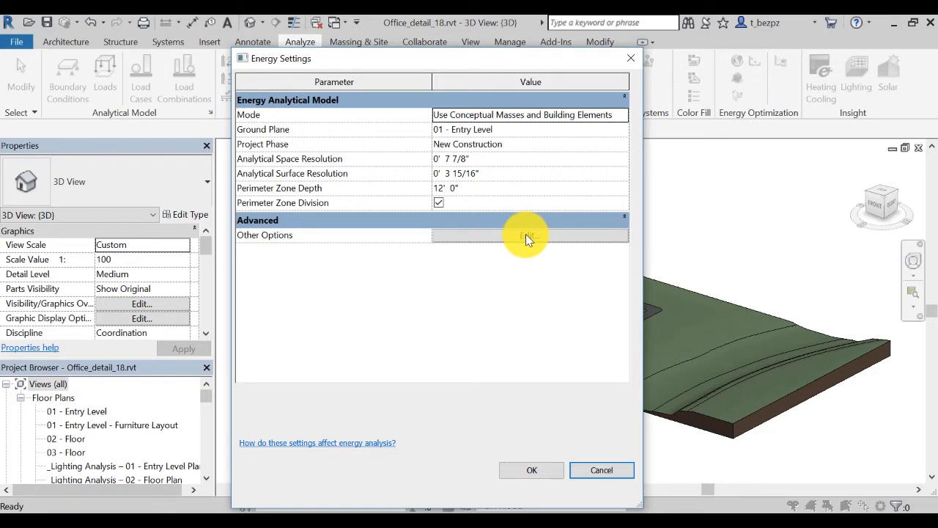
{"action": "left_click", "coordinate": [528, 235]}
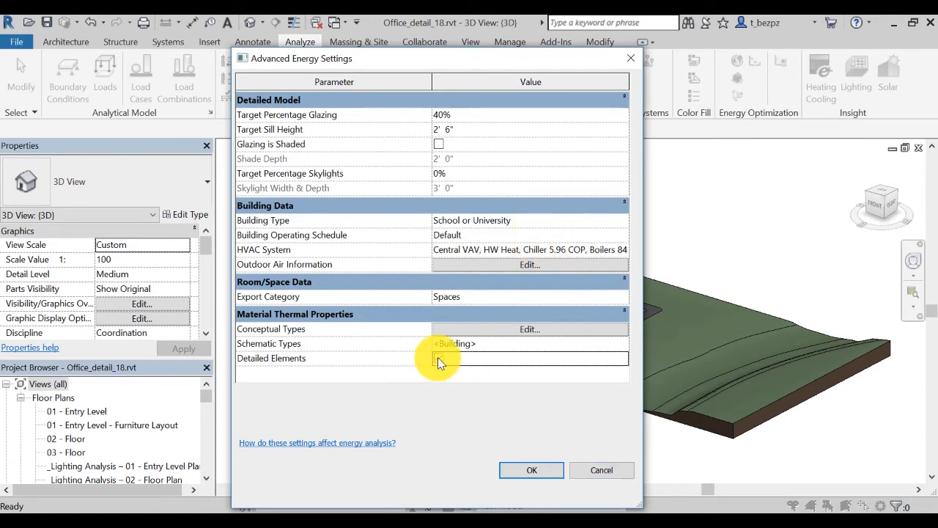
{"action": "left_click", "coordinate": [439, 358]}
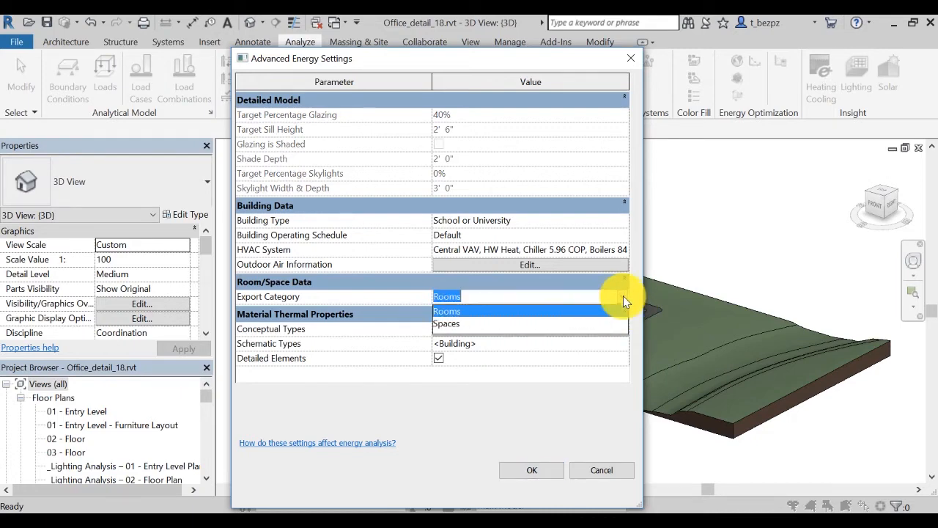
{"action": "left_click", "coordinate": [445, 324]}
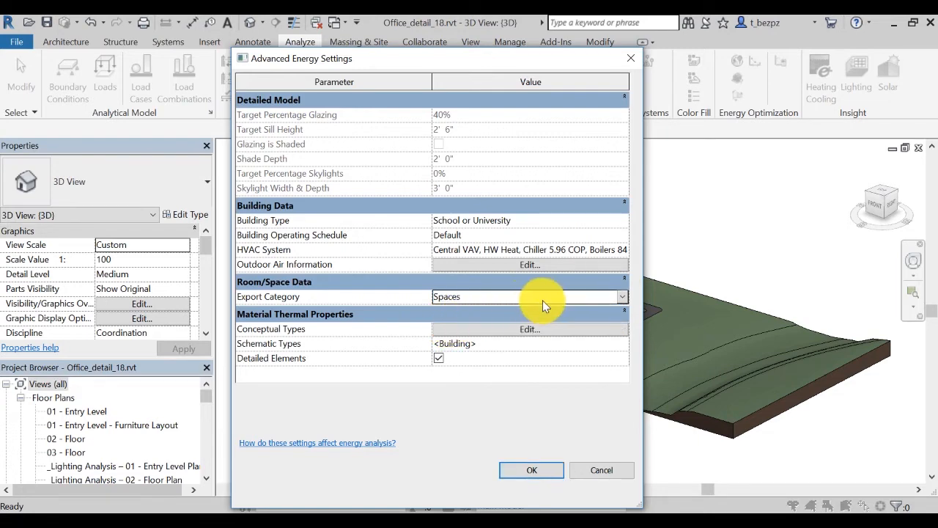
{"action": "mouse_move", "coordinate": [550, 308]}
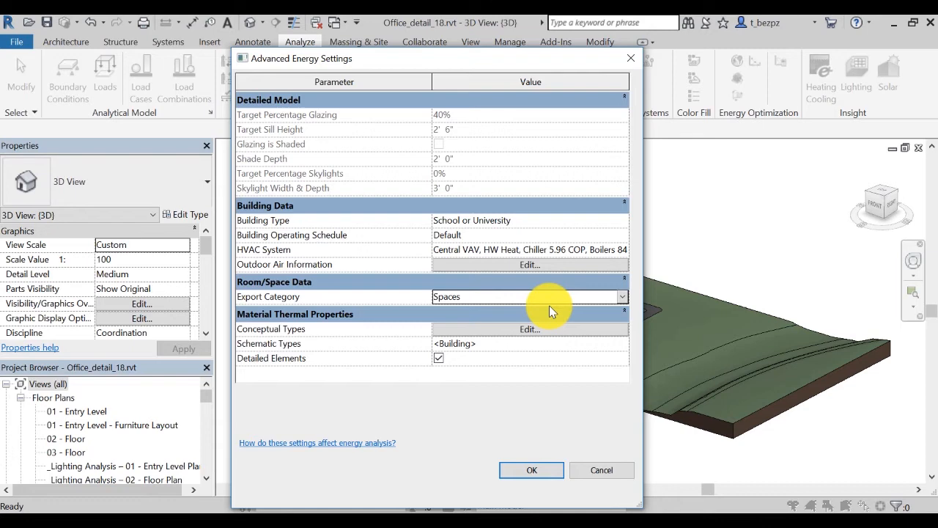
{"action": "mouse_move", "coordinate": [380, 304]}
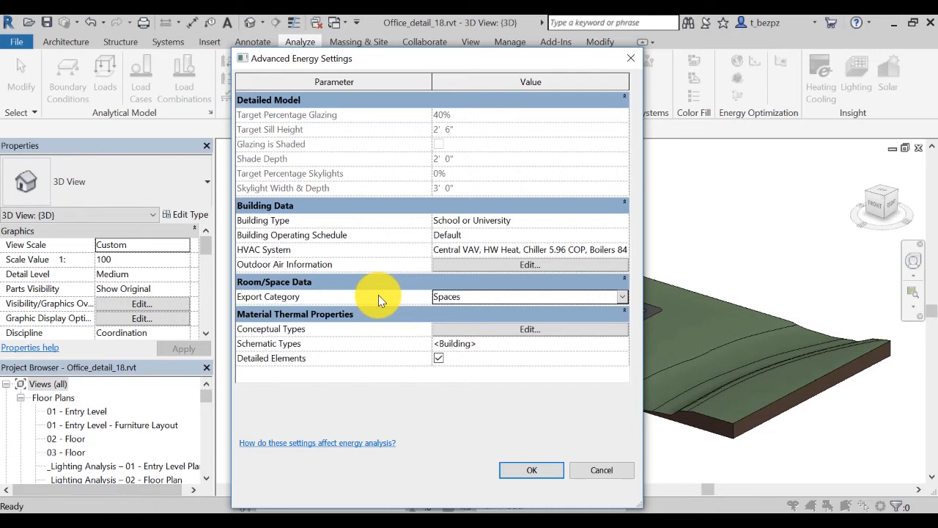
{"action": "mouse_move", "coordinate": [351, 206]}
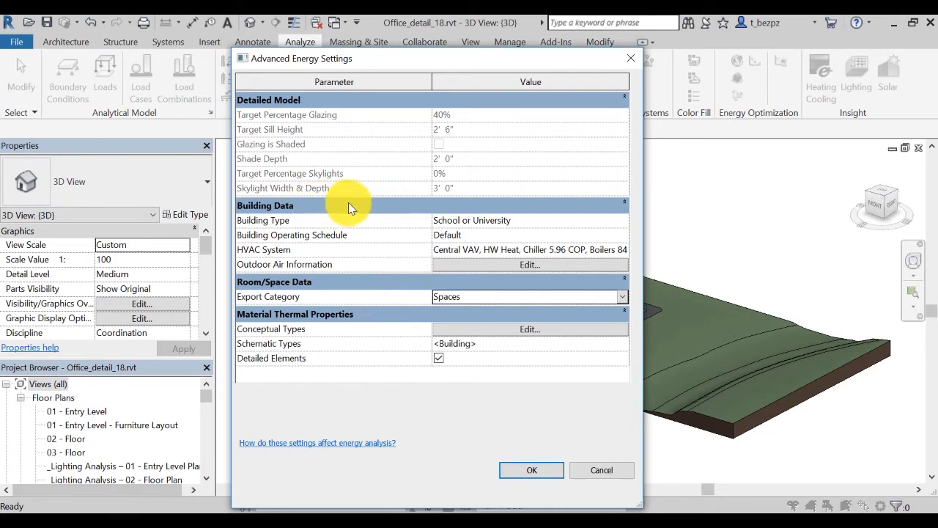
{"action": "mouse_move", "coordinate": [628, 226]}
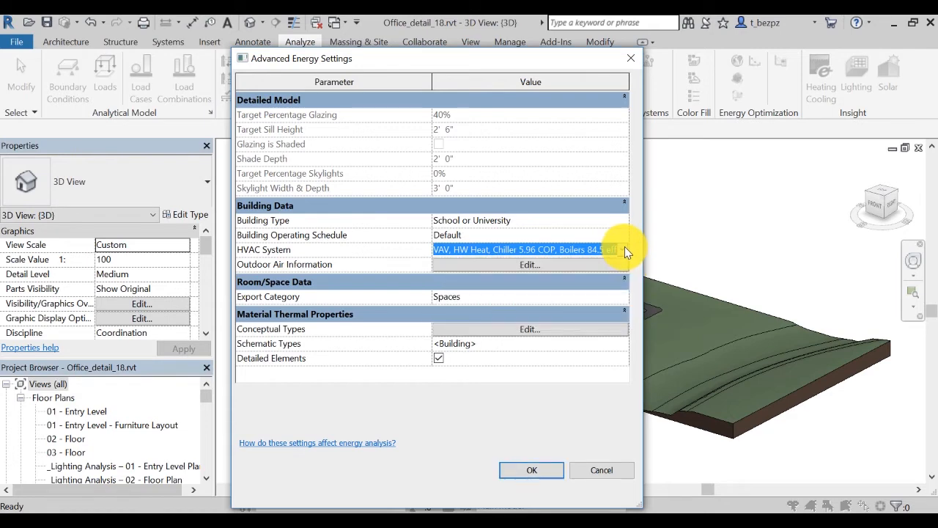
Review outdoor air information, set Building Type to Office and accept the advanced settings.
{"action": "left_click", "coordinate": [529, 264]}
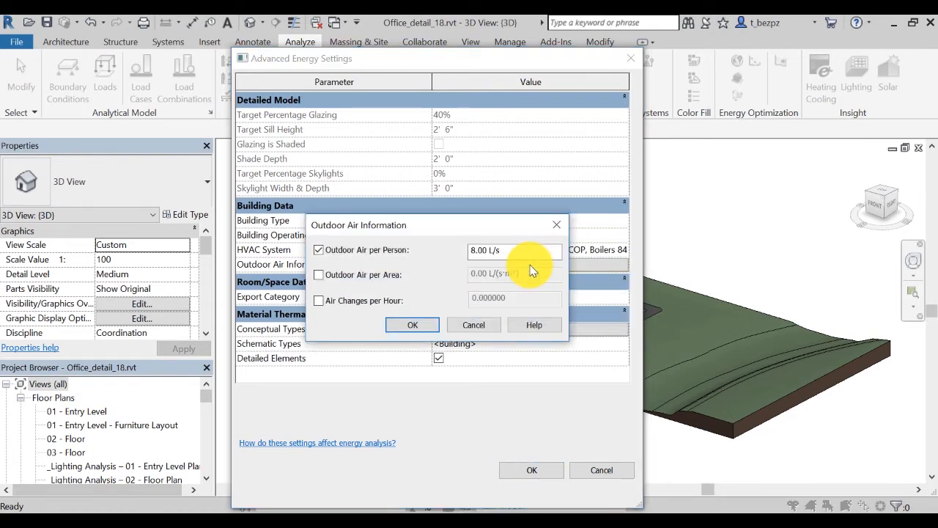
{"action": "left_click", "coordinate": [412, 326]}
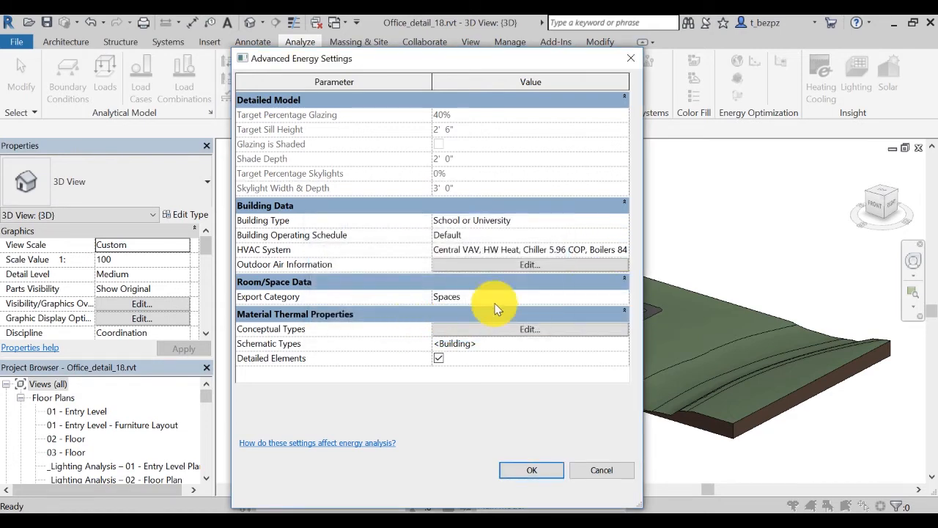
{"action": "left_click", "coordinate": [622, 220]}
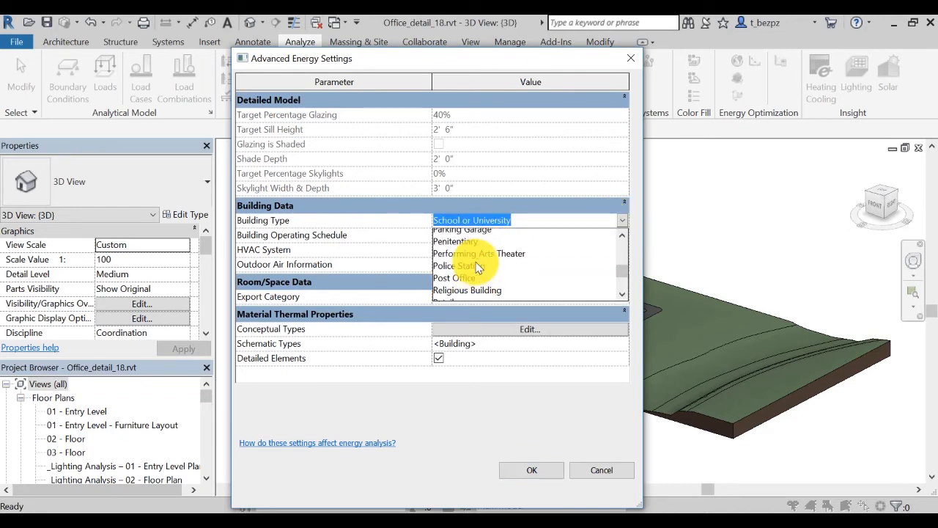
{"action": "left_click", "coordinate": [472, 253]}
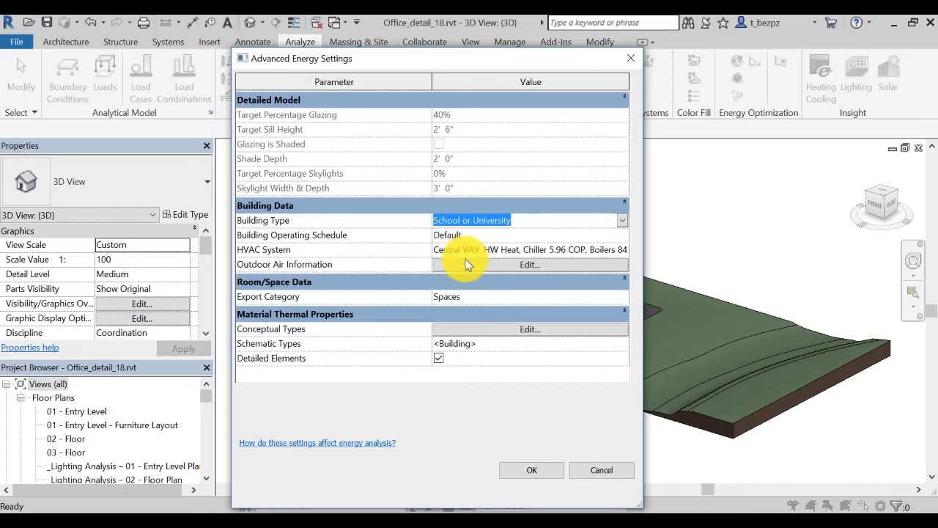
{"action": "left_click", "coordinate": [446, 220]}
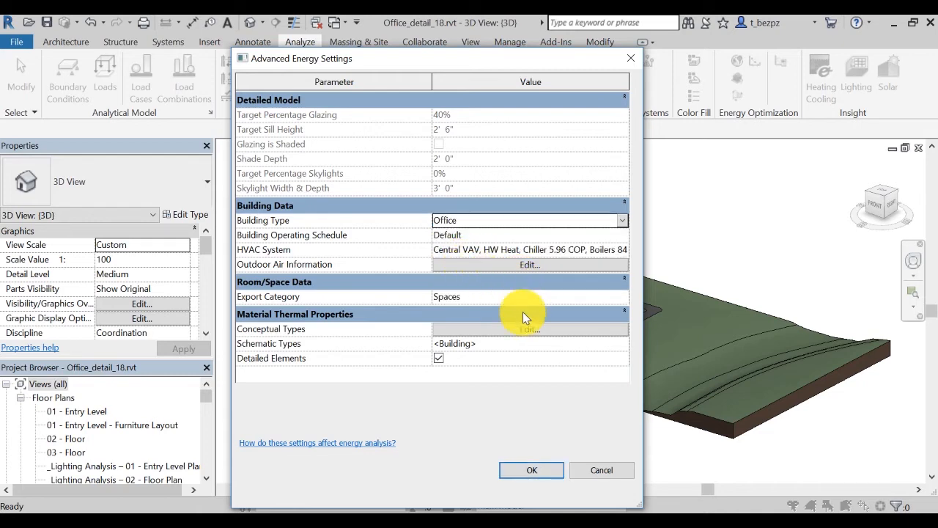
{"action": "left_click", "coordinate": [531, 469]}
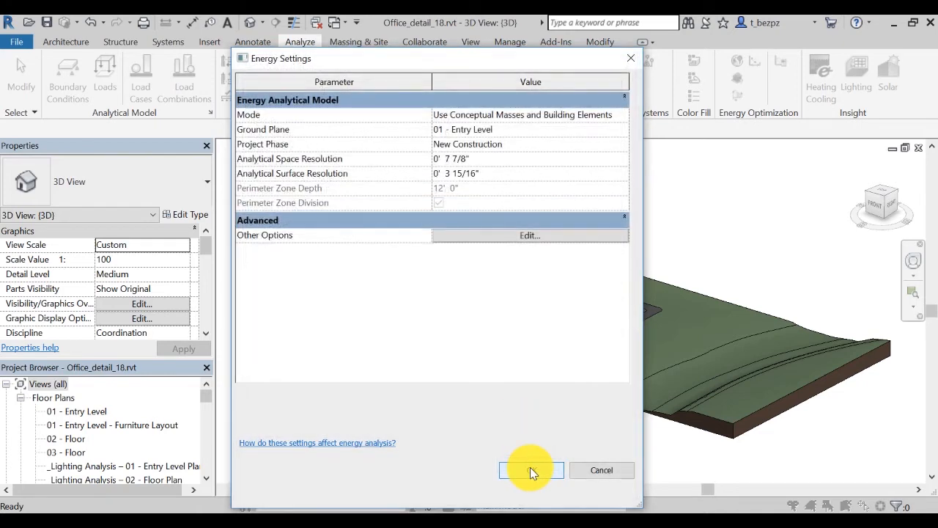
Accept the energy settings and generate the energy analytical model.
{"action": "left_click", "coordinate": [531, 469]}
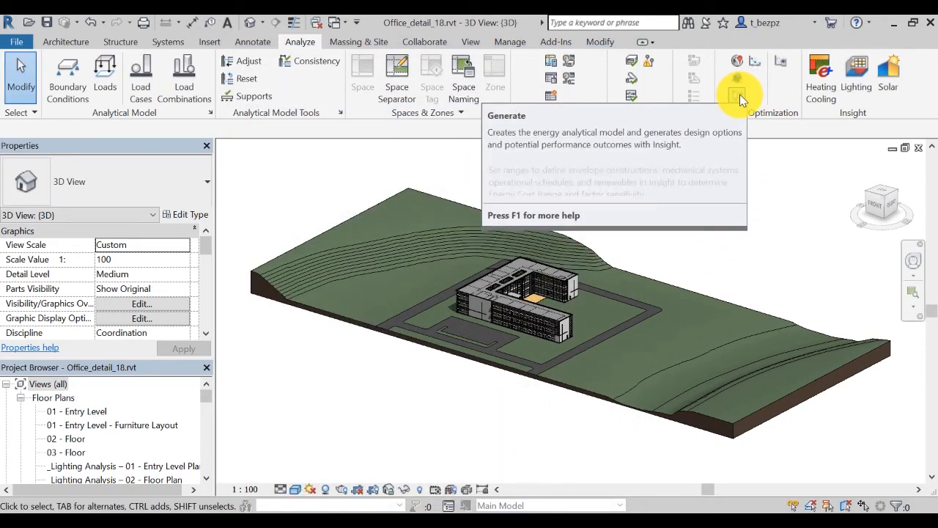
{"action": "left_click", "coordinate": [736, 79]}
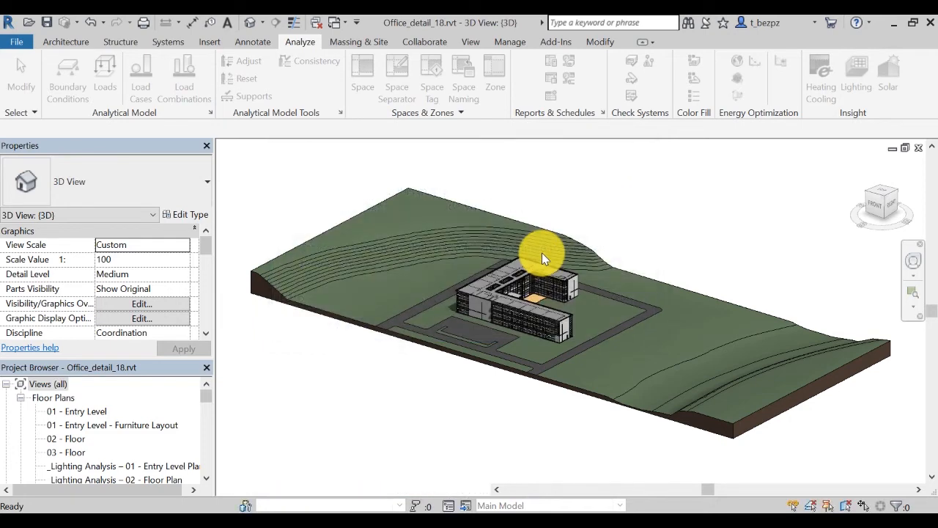
{"action": "mouse_move", "coordinate": [663, 237]}
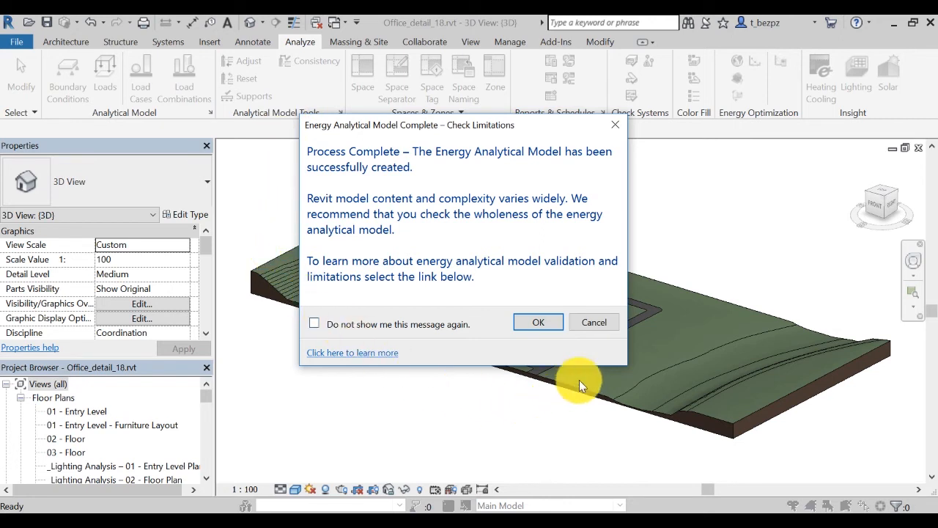
{"action": "mouse_move", "coordinate": [652, 235]}
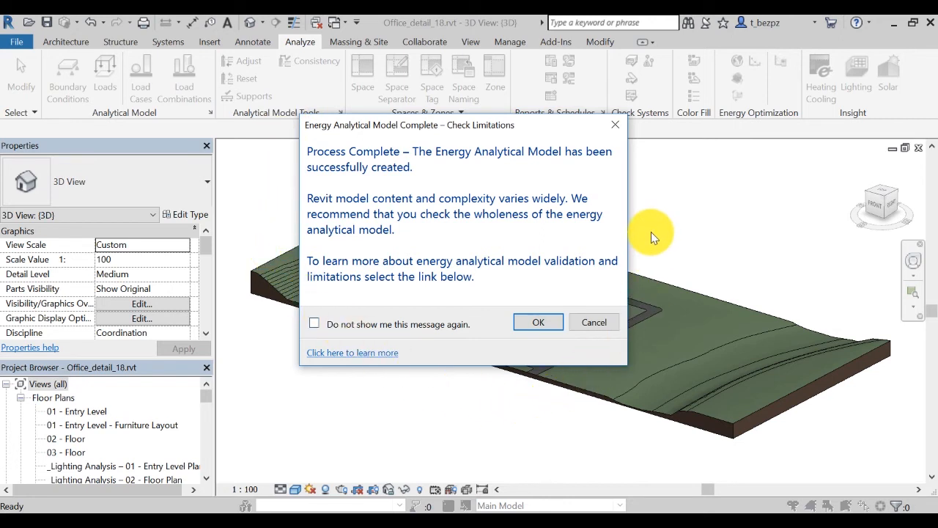
Dismiss the Energy Analytical Model Complete notice.
{"action": "left_click", "coordinate": [538, 322]}
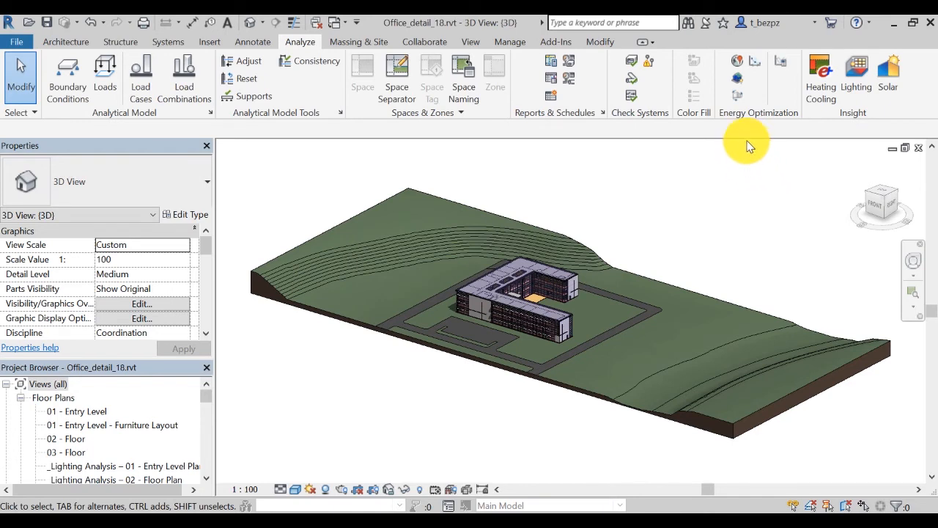
{"action": "mouse_move", "coordinate": [750, 144]}
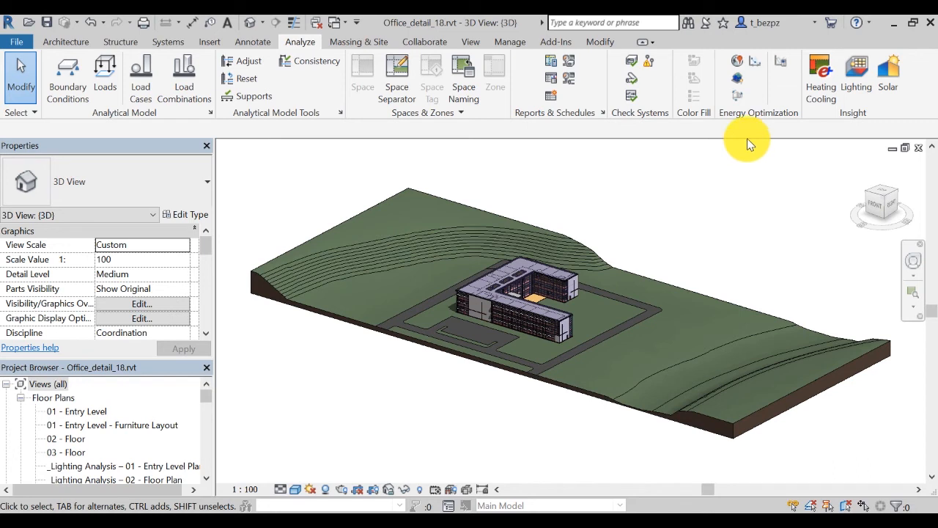
{"action": "mouse_move", "coordinate": [754, 62]}
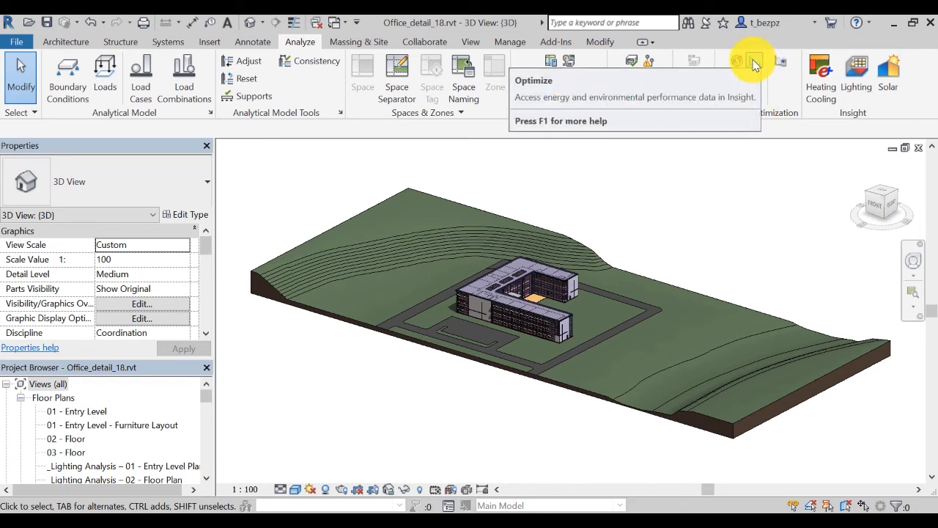
Send the model to Insight via Optimize to view the Office_detail_18 energy results.
{"action": "left_click", "coordinate": [754, 61]}
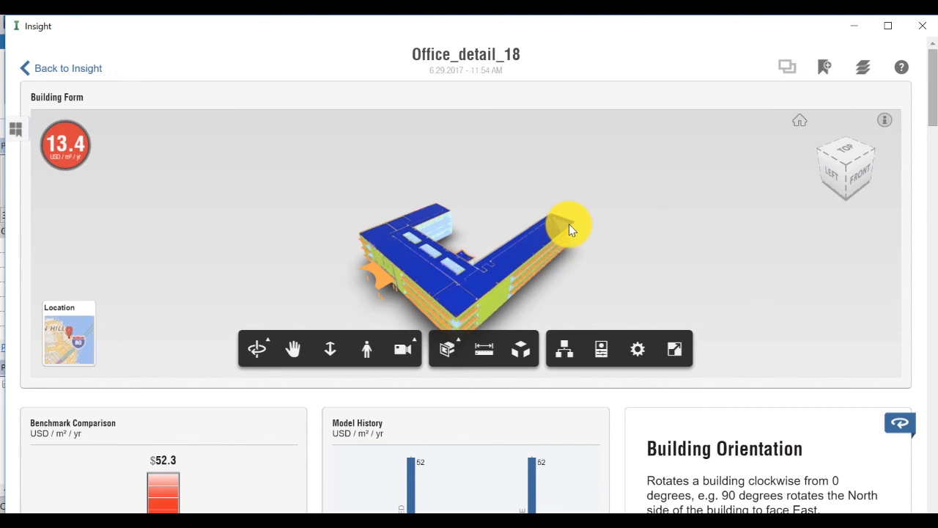
{"action": "mouse_move", "coordinate": [571, 239]}
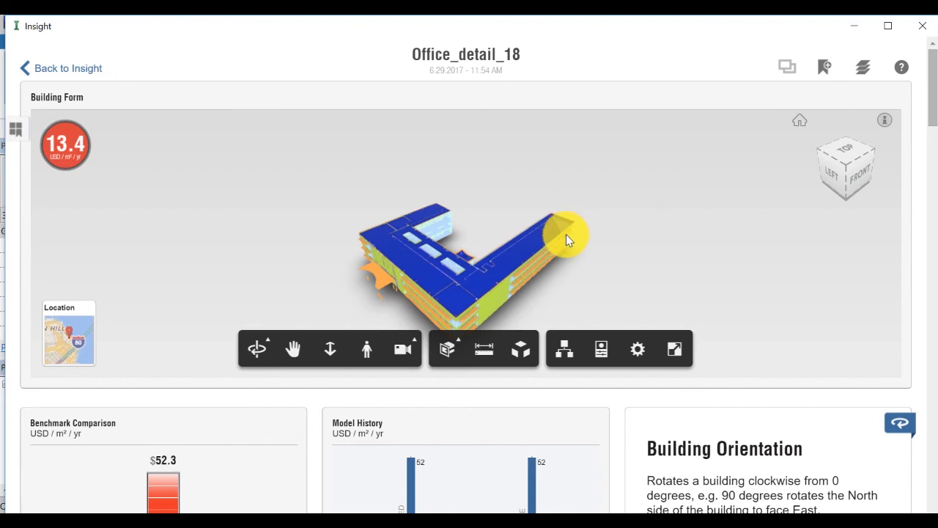